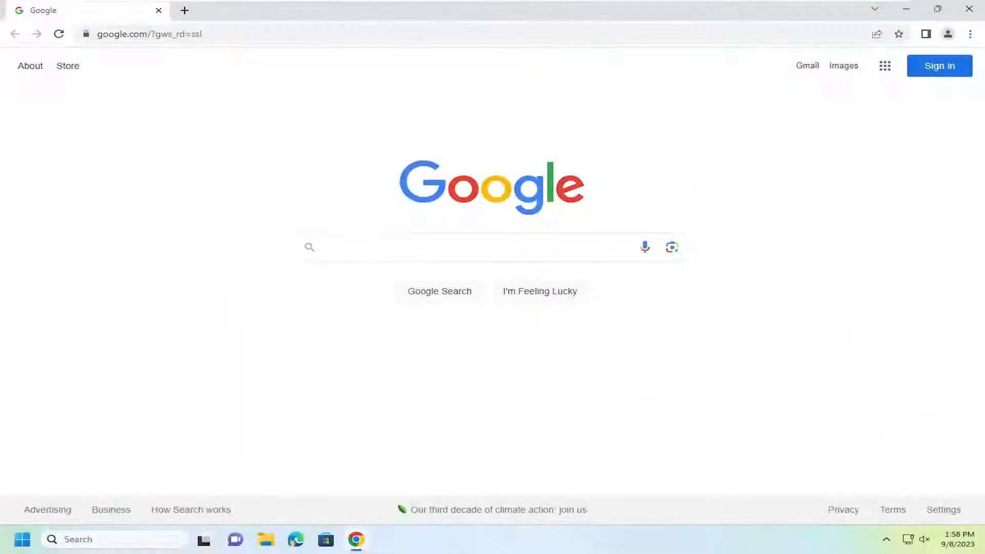
# Reach the System section of Chrome Settings from the Google homepage via the main menu
pyautogui.click(440, 248)
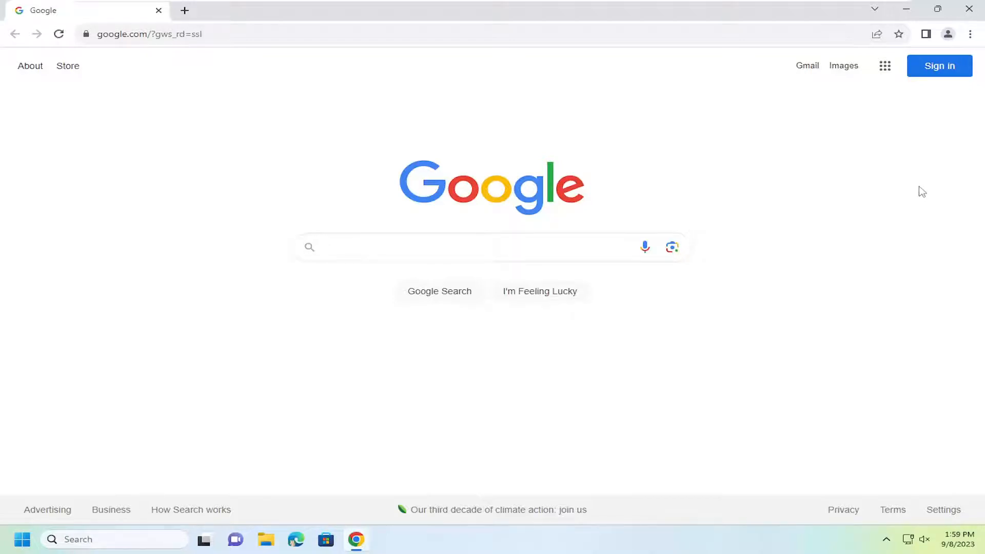
pyautogui.click(970, 34)
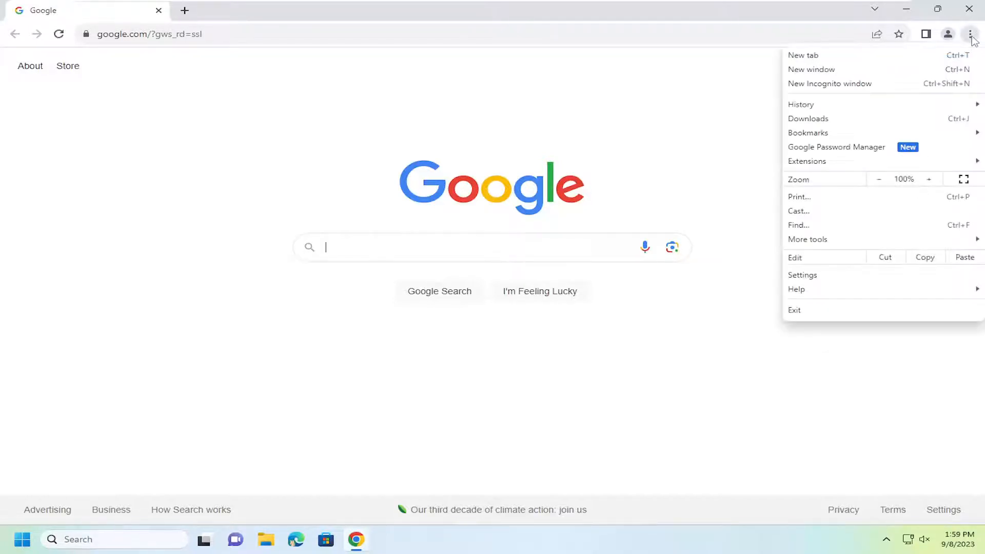
pyautogui.moveTo(802, 275)
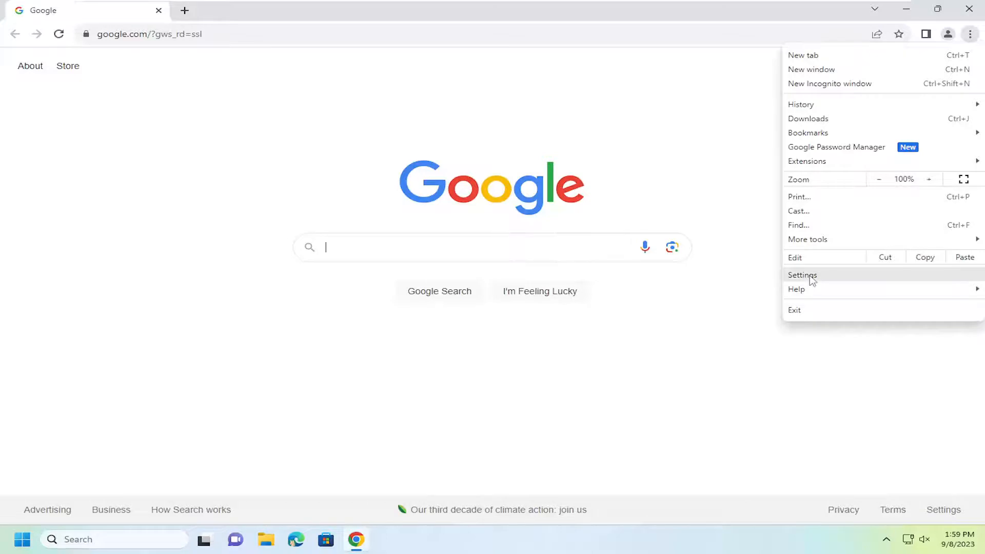
pyautogui.click(802, 275)
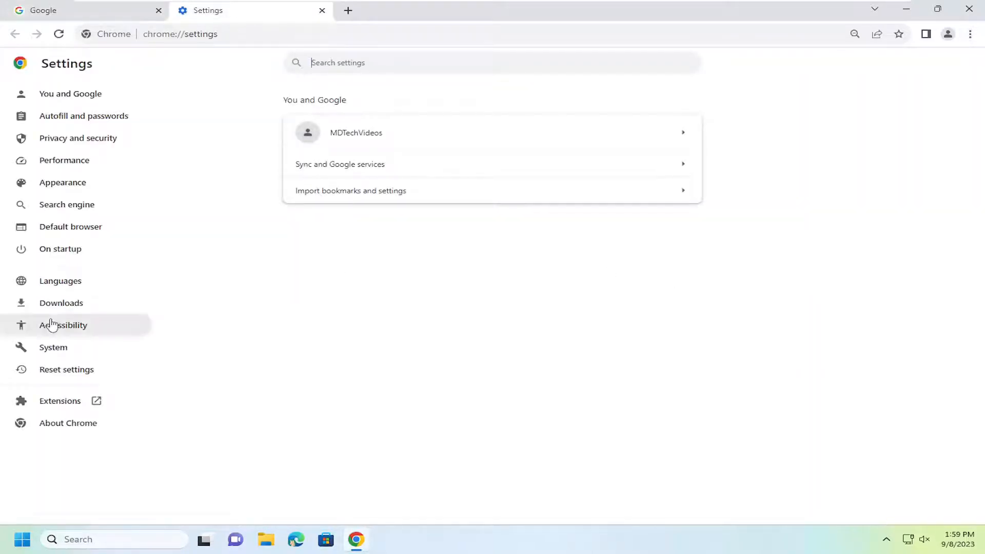
pyautogui.click(52, 348)
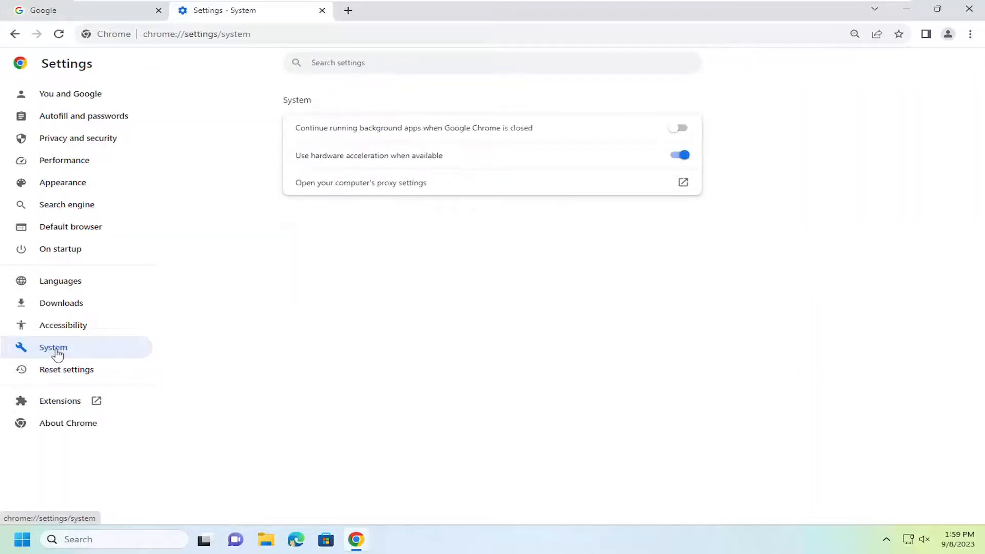
pyautogui.moveTo(379, 166)
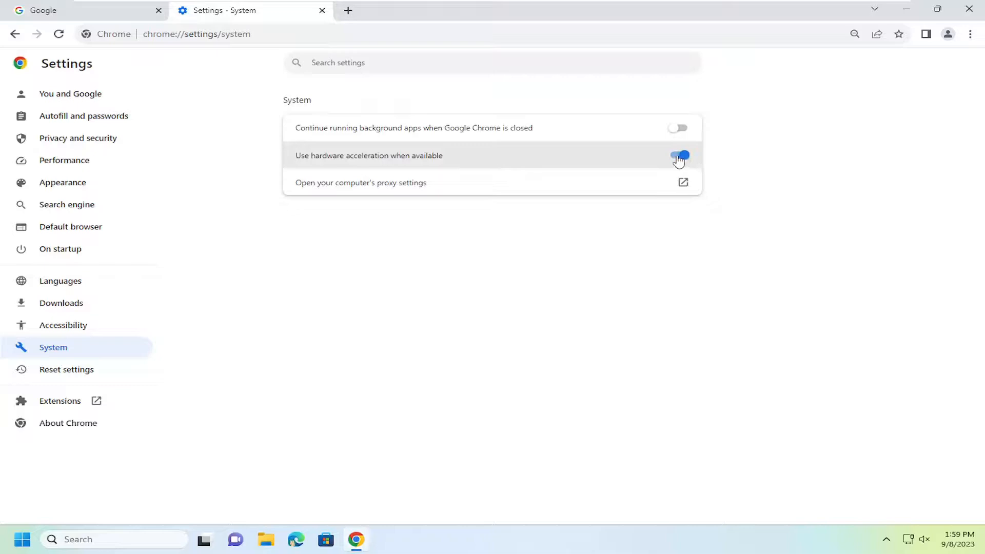
# Toggle 'Use hardware acceleration when available' off then on, and return to the Google homepage
pyautogui.click(678, 155)
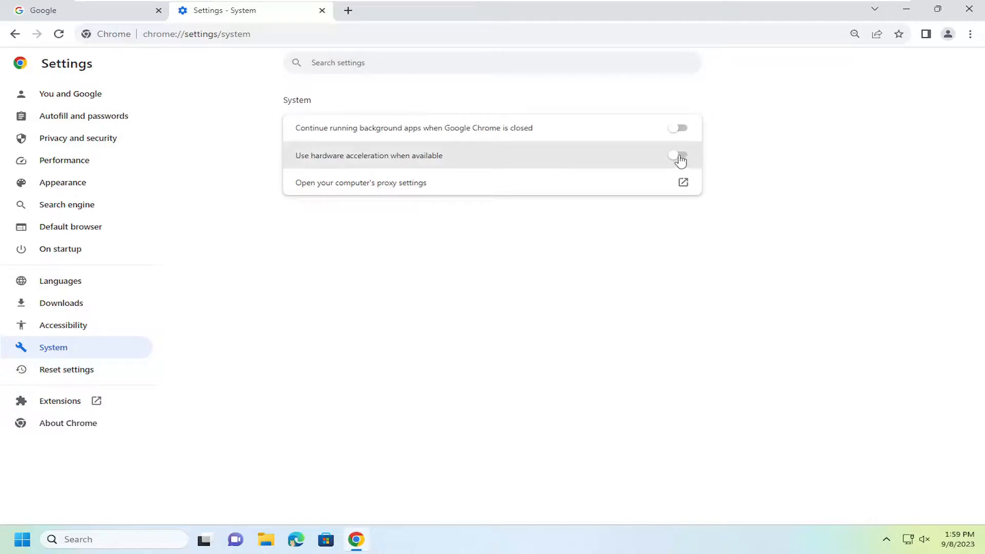
pyautogui.click(678, 155)
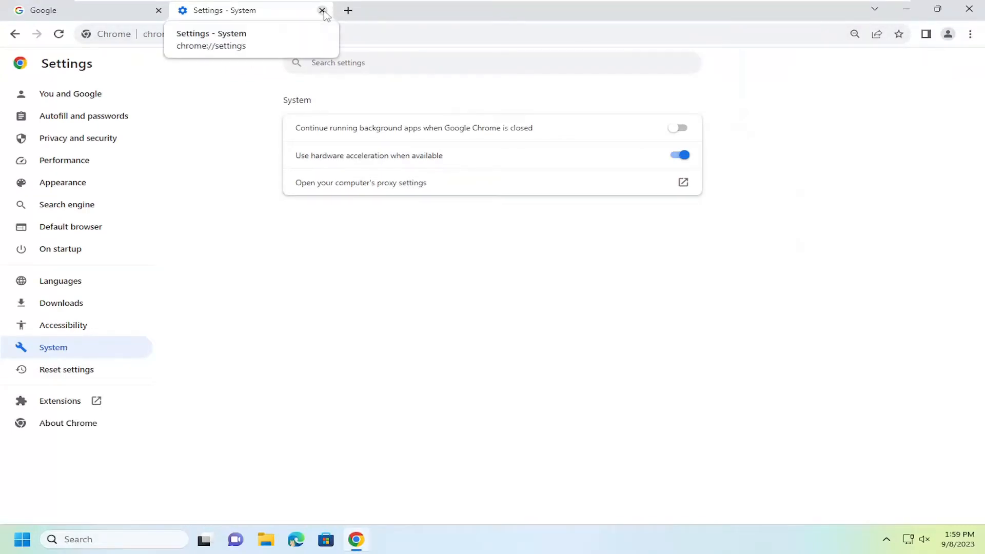
pyautogui.click(323, 11)
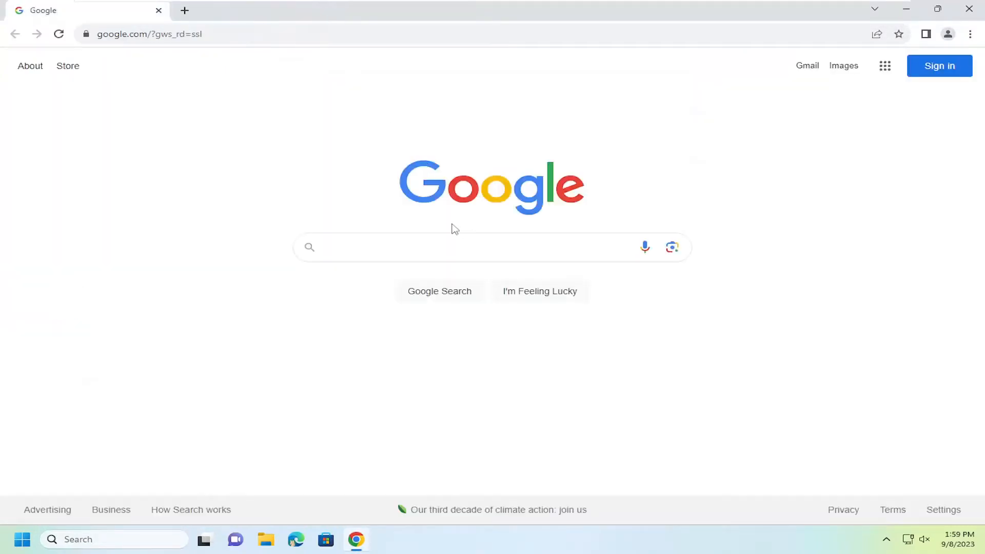